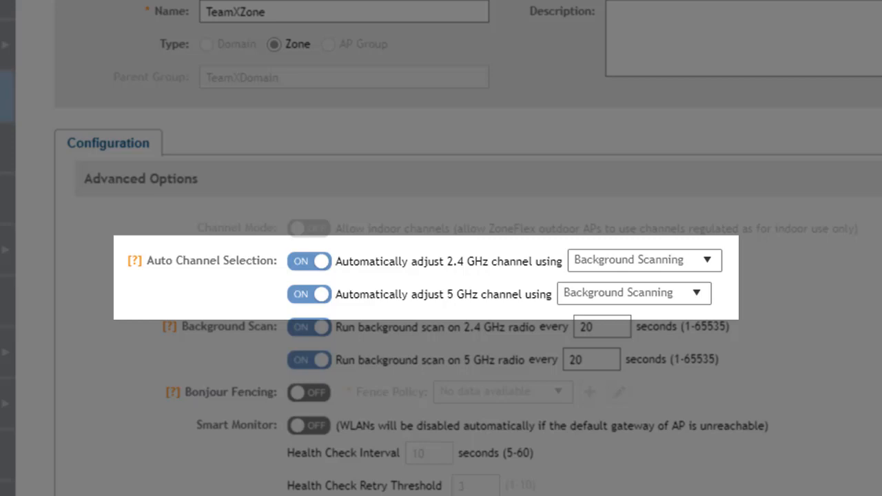
{"action": "mouse_move", "coordinate": [830, 317]}
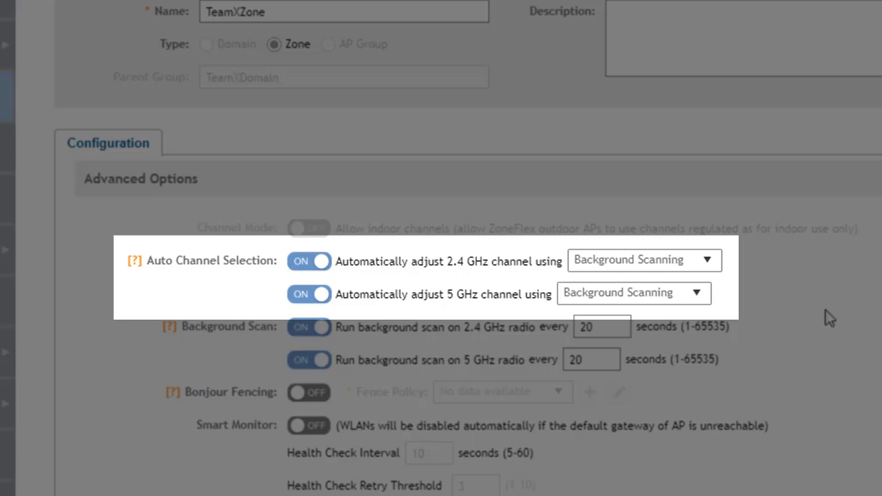
Step: Keep Background Scanning for 2.4 GHz and switch the 5 GHz radio to ChannelFly
{"action": "left_click", "coordinate": [643, 260]}
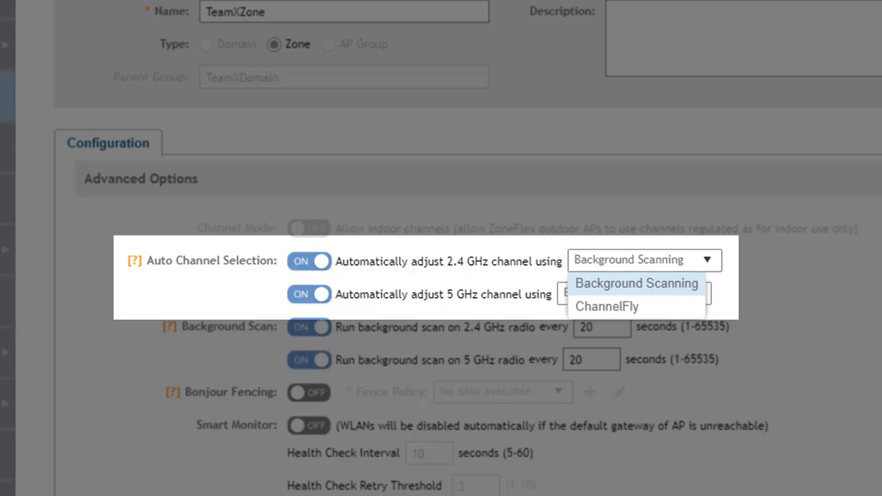
{"action": "left_click", "coordinate": [635, 282]}
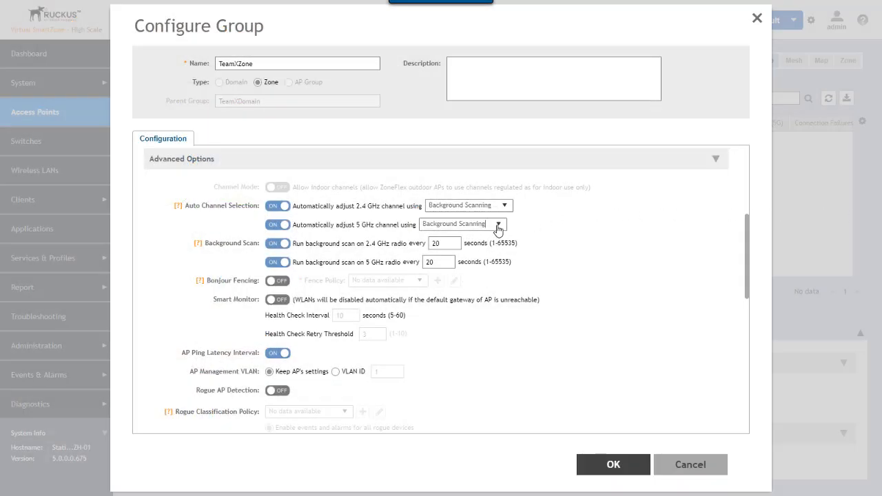
{"action": "left_click", "coordinate": [461, 224]}
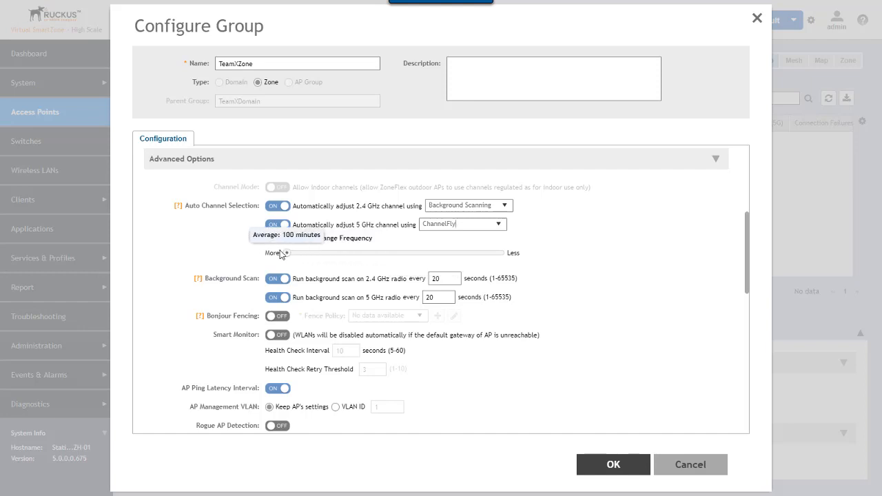
Step: Slide the 5 GHz channel change frequency to Less, then back to mid-range
{"action": "left_click_drag", "start_coordinate": [280, 253], "coordinate": [500, 253]}
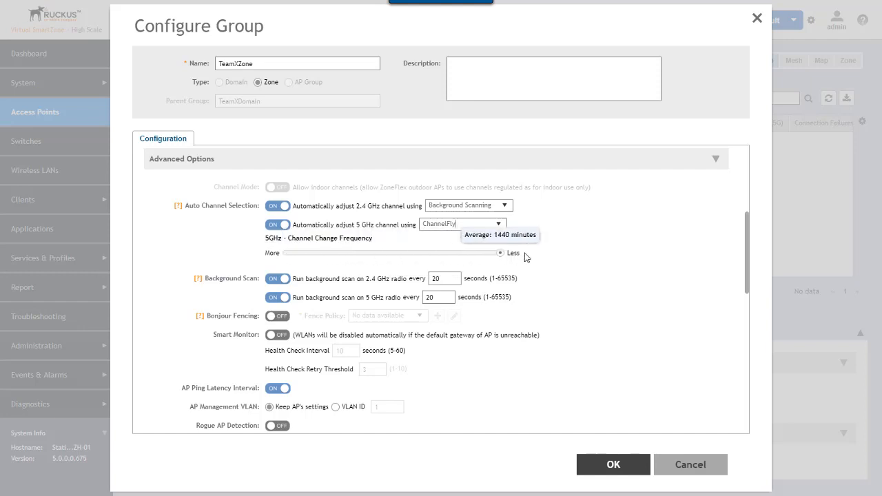
{"action": "mouse_move", "coordinate": [486, 255]}
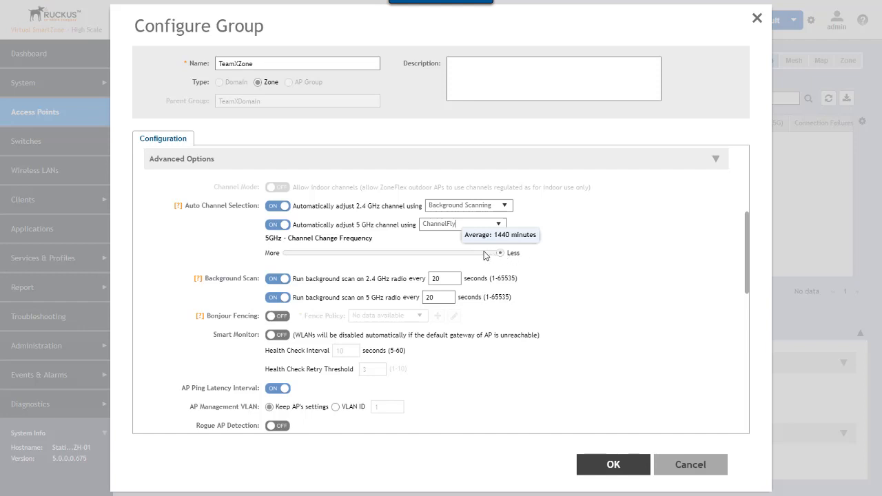
{"action": "left_click_drag", "start_coordinate": [500, 253], "coordinate": [371, 253]}
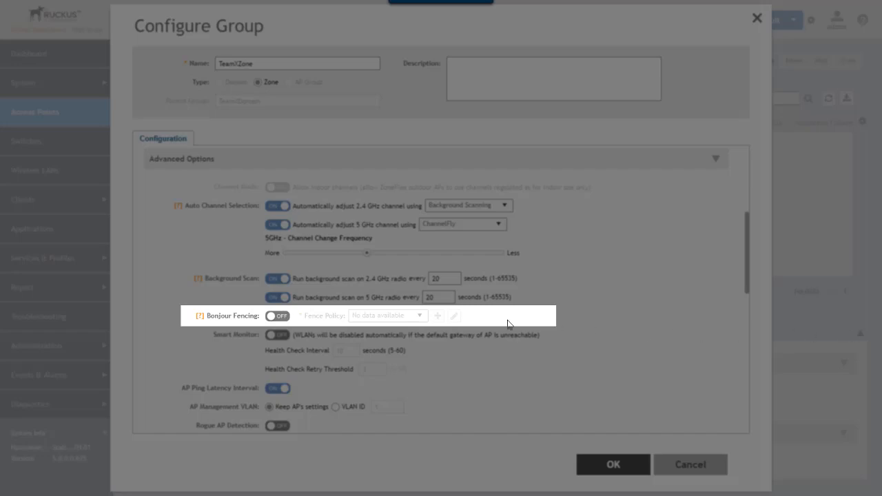
{"action": "left_click", "coordinate": [277, 316]}
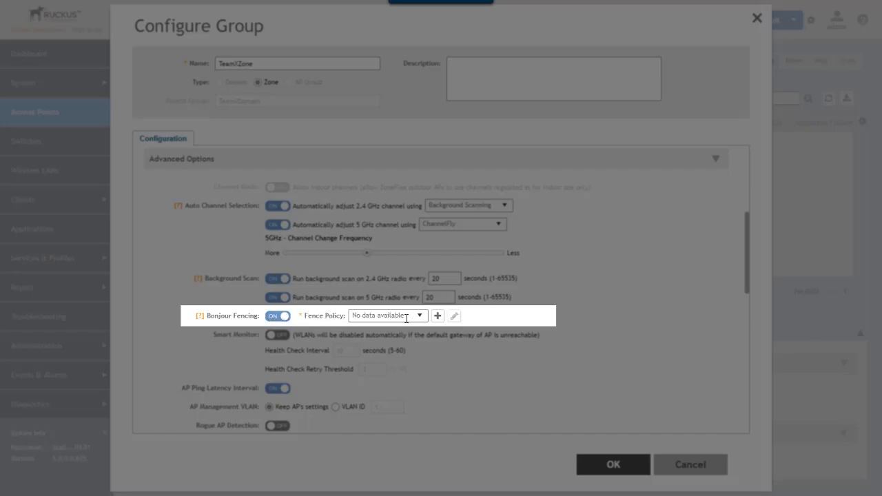
{"action": "left_click", "coordinate": [419, 316]}
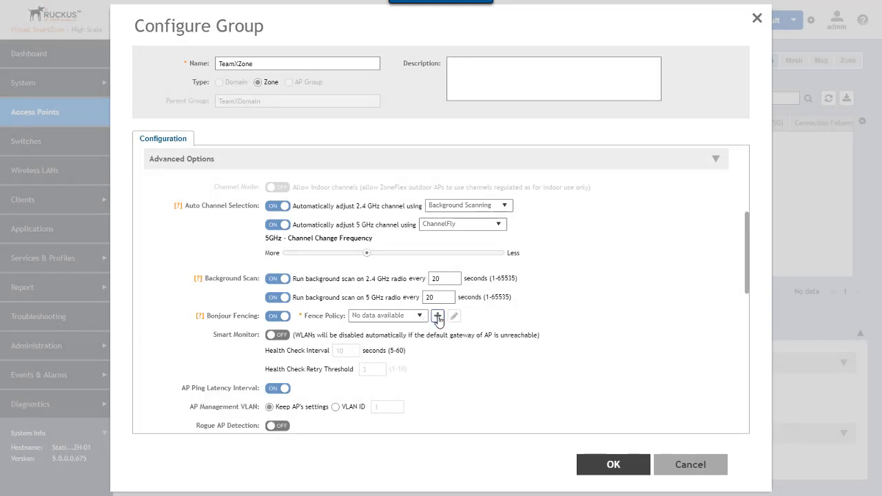
{"action": "left_click", "coordinate": [438, 315]}
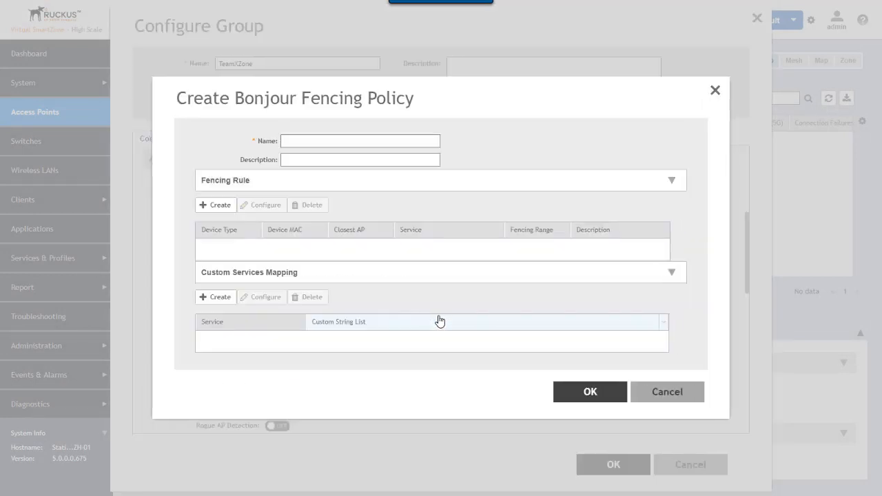
{"action": "mouse_move", "coordinate": [667, 391]}
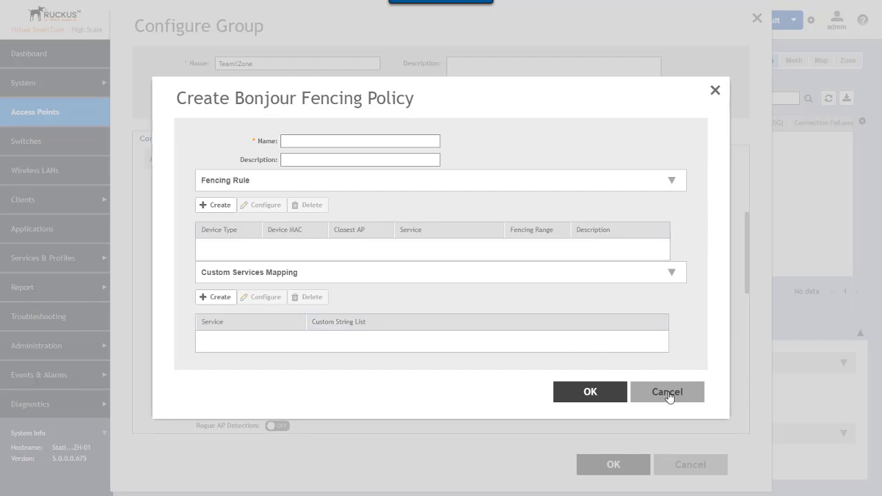
{"action": "left_click", "coordinate": [667, 391]}
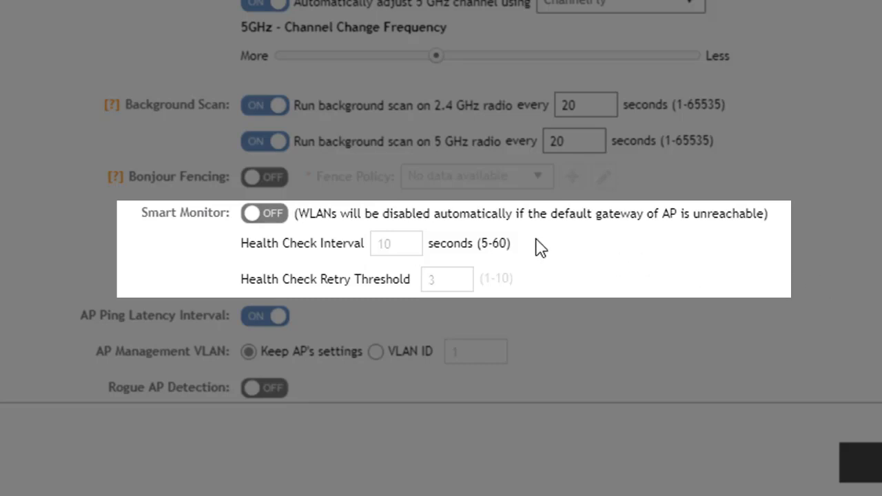
Step: Turn Smart Monitor on, keeping the 10-second health check interval and retry threshold 3
{"action": "left_click", "coordinate": [264, 213]}
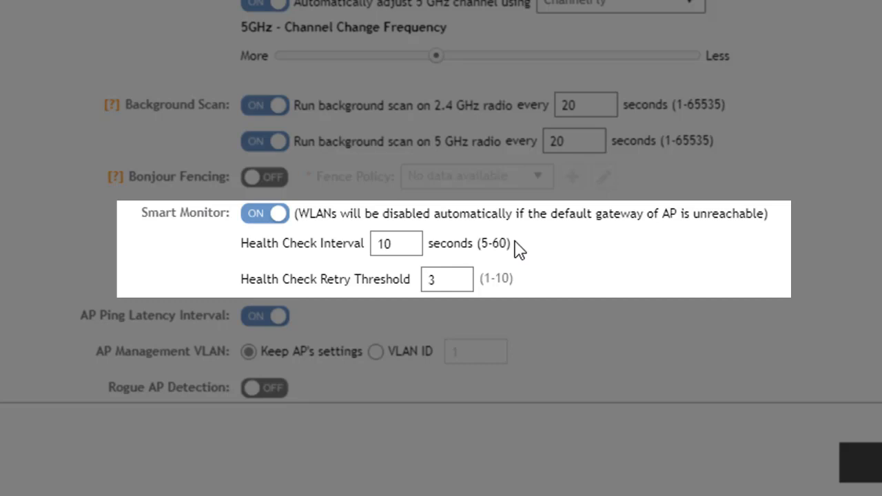
{"action": "mouse_move", "coordinate": [840, 260]}
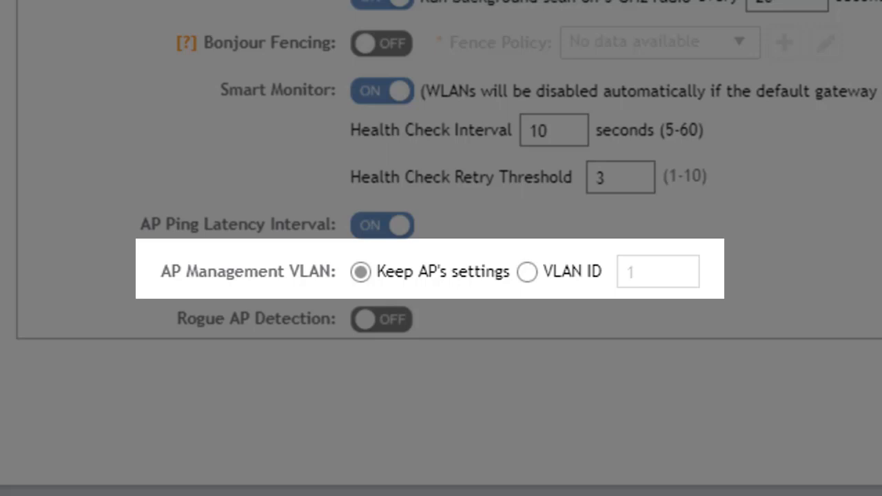
{"action": "mouse_move", "coordinate": [534, 283]}
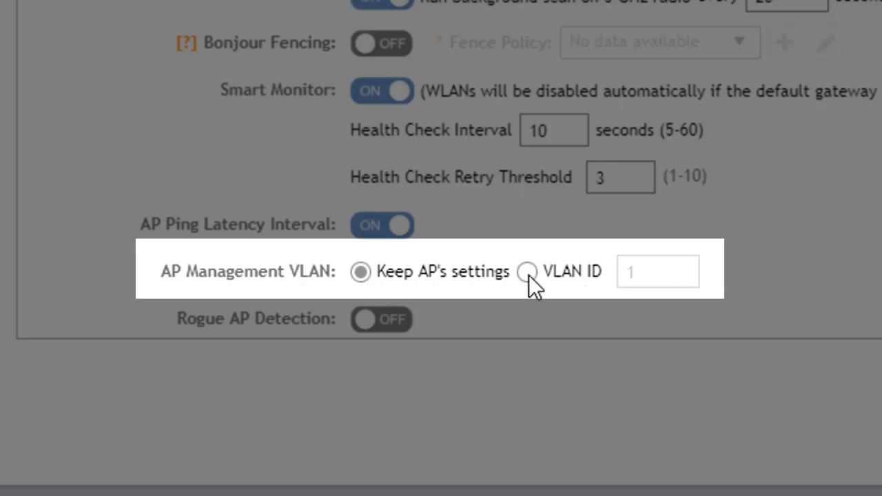
Step: Switch AP Management VLAN from the AP's settings to VLAN ID 100
{"action": "left_click", "coordinate": [527, 271]}
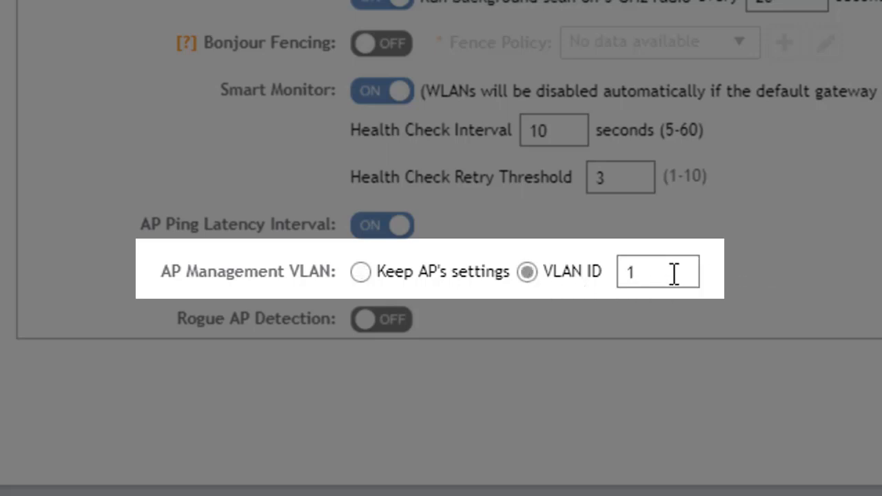
{"action": "left_click", "coordinate": [657, 272]}
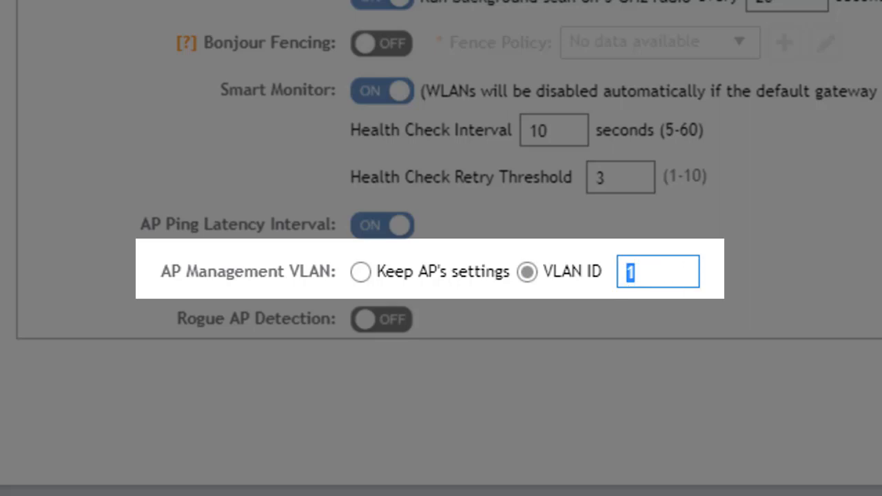
{"action": "type", "text": "100"}
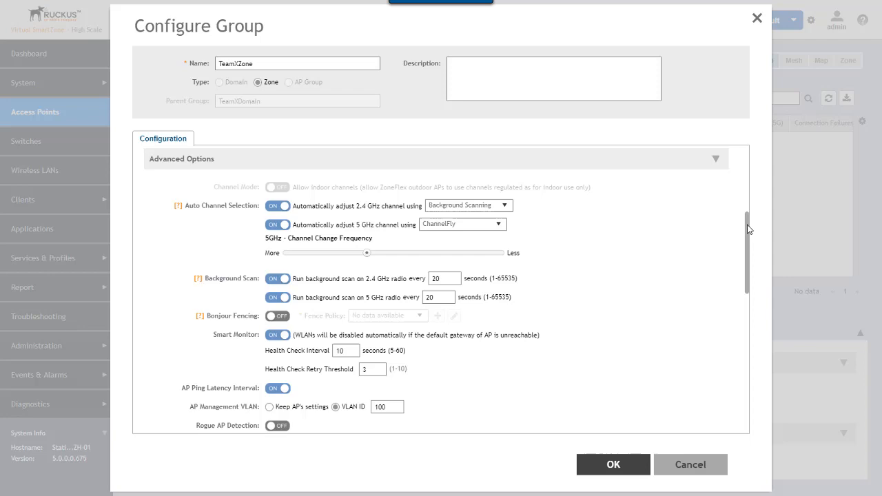
{"action": "scroll", "scroll_direction": "down", "scroll_amount": 3}
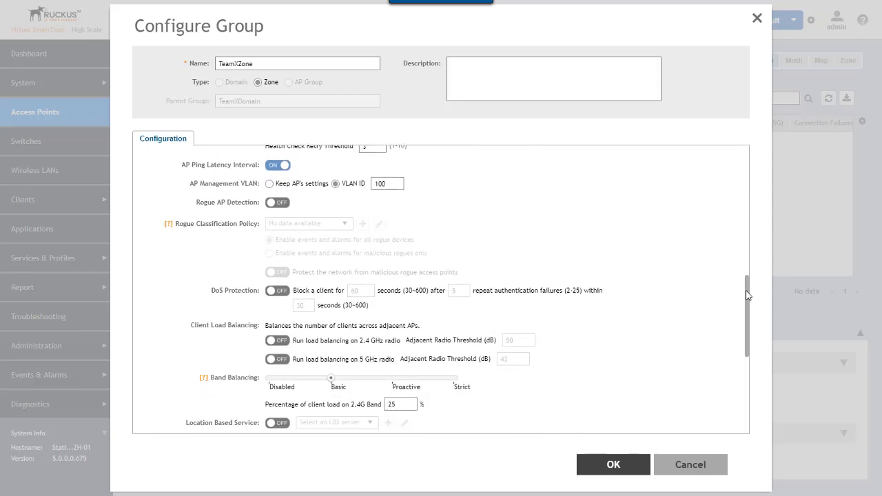
Step: Enable Rogue AP Detection, select Default Policy, and open its four rules for editing
{"action": "scroll", "scroll_direction": "down", "scroll_amount": 3}
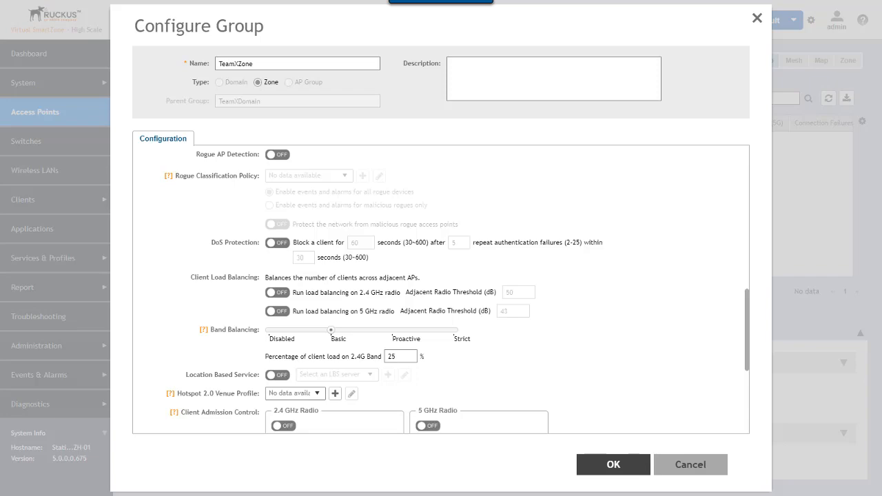
{"action": "left_click", "coordinate": [278, 154]}
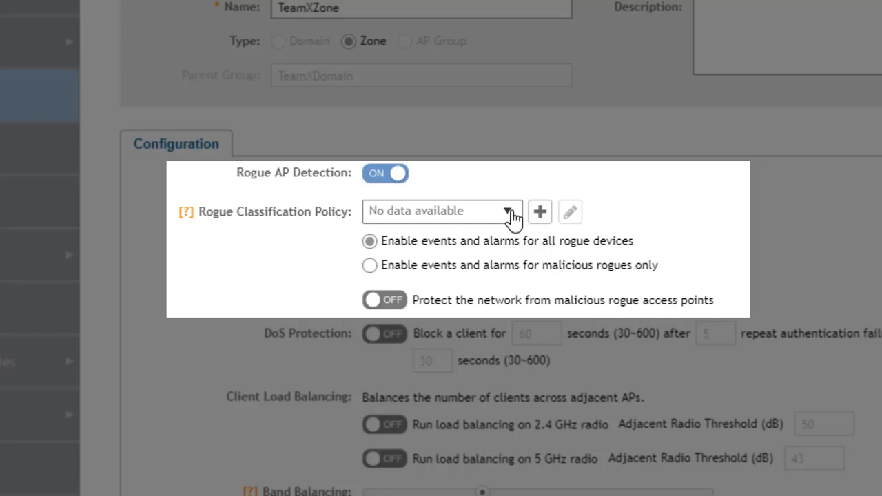
{"action": "left_click", "coordinate": [441, 211]}
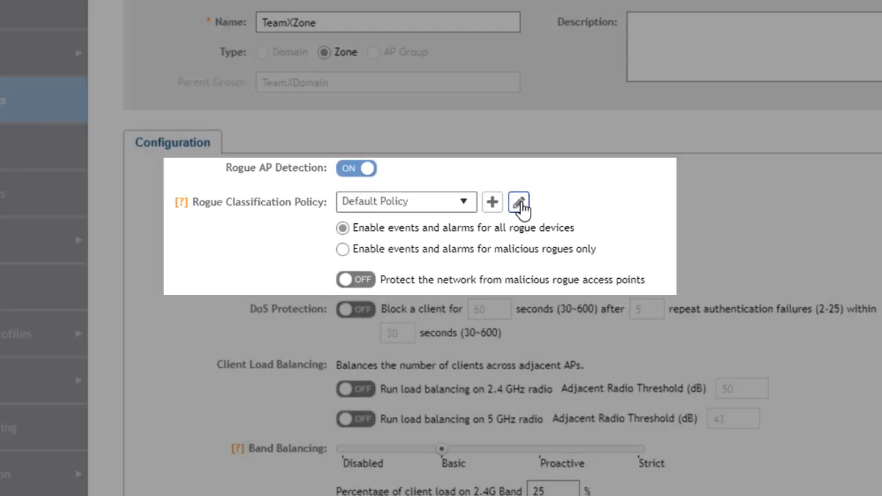
{"action": "left_click", "coordinate": [519, 201]}
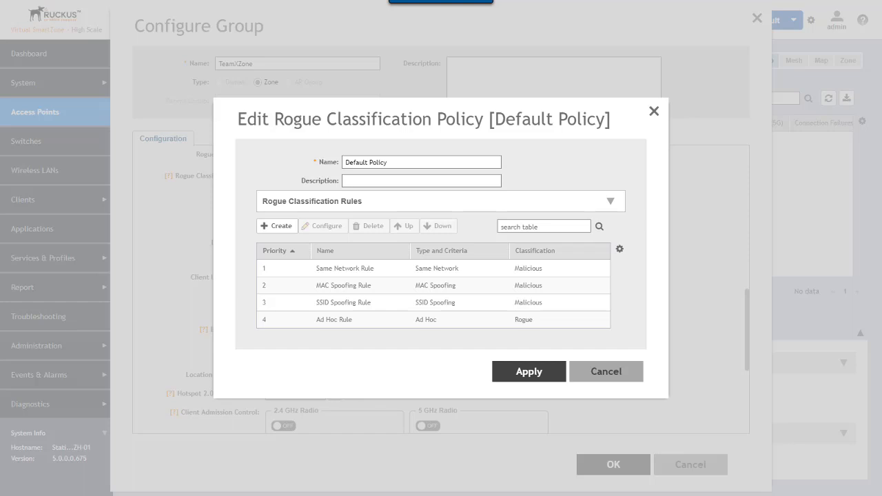
{"action": "mouse_move", "coordinate": [875, 318]}
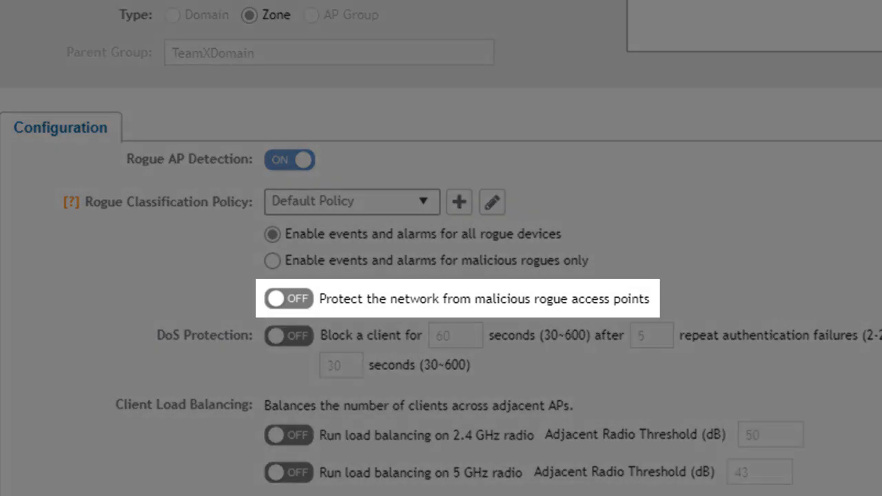
Step: Return focus to the TeamXZone settings near the Protect the network toggle
{"action": "left_click", "coordinate": [289, 298]}
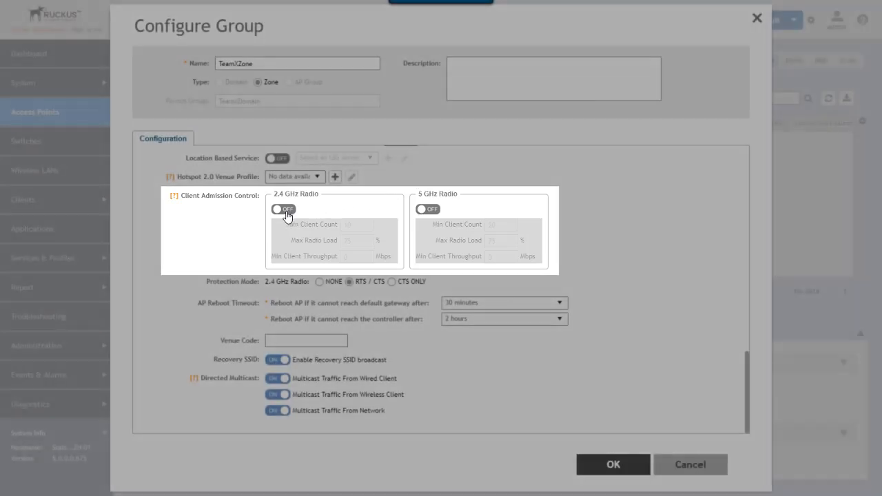
{"action": "left_click", "coordinate": [277, 209]}
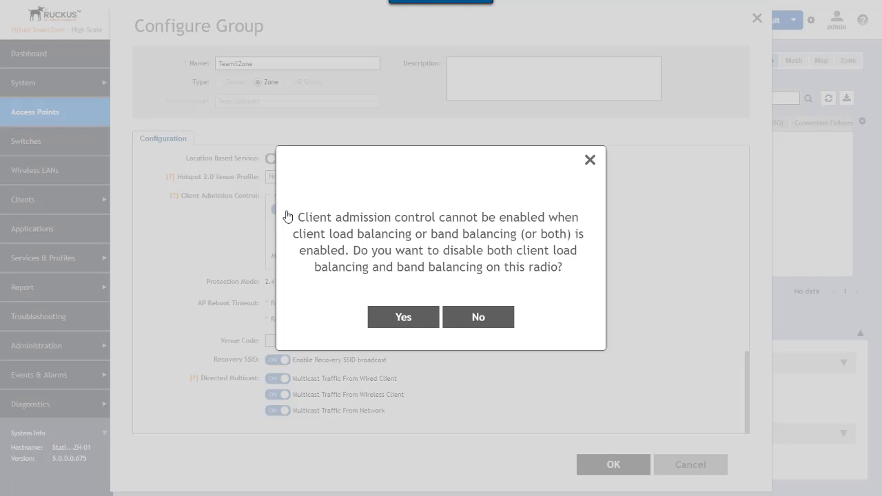
{"action": "mouse_move", "coordinate": [427, 305]}
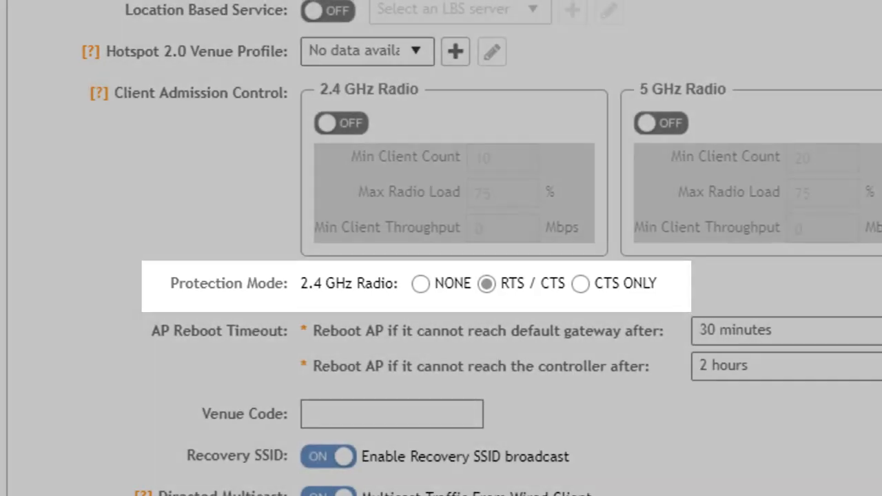
{"action": "scroll", "scroll_direction": "down", "scroll_amount": 3}
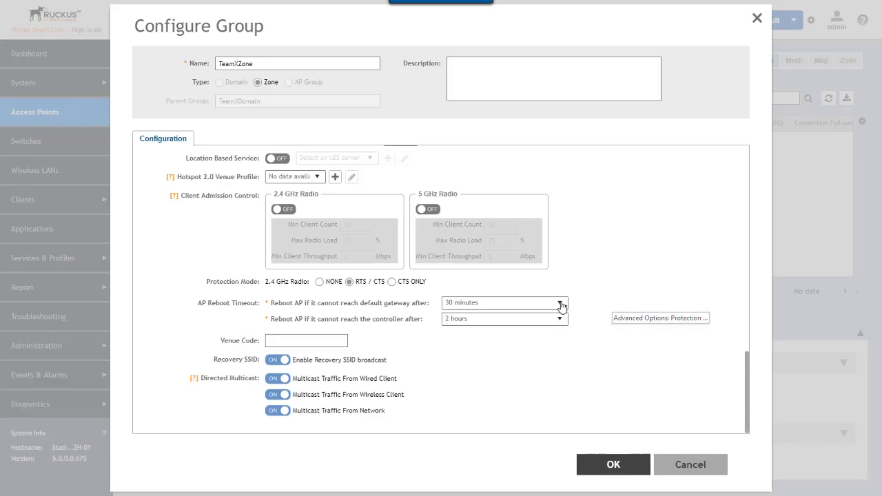
{"action": "left_click", "coordinate": [503, 302]}
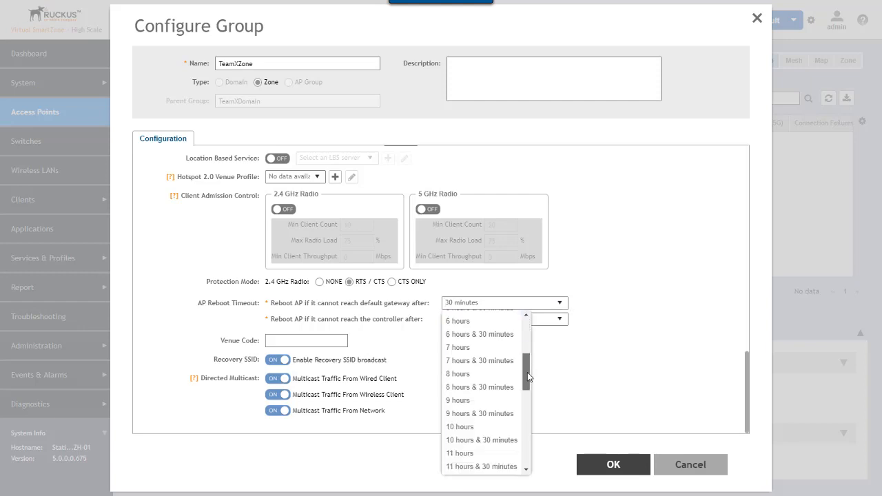
{"action": "scroll", "scroll_direction": "down", "scroll_amount": 3}
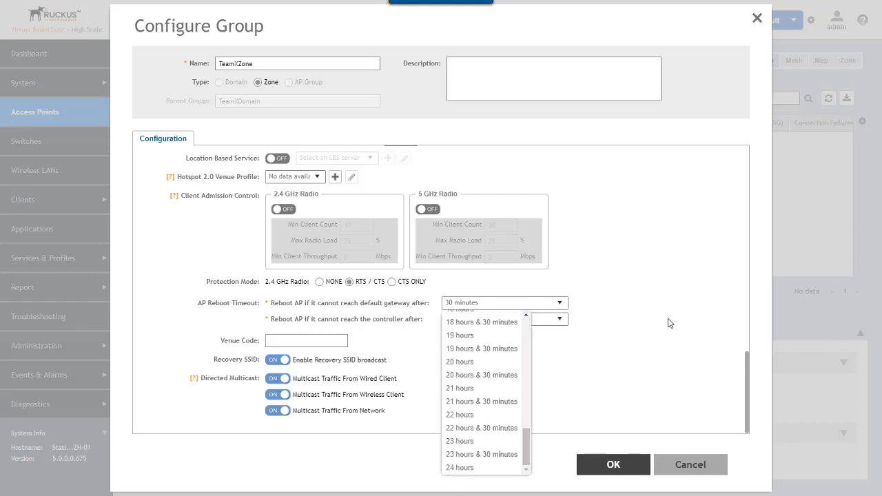
{"action": "left_click", "coordinate": [460, 309]}
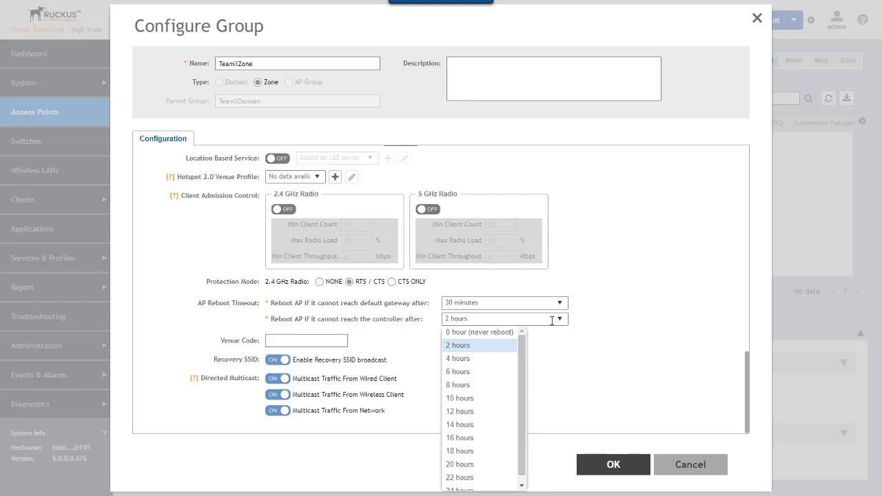
{"action": "left_click", "coordinate": [457, 345]}
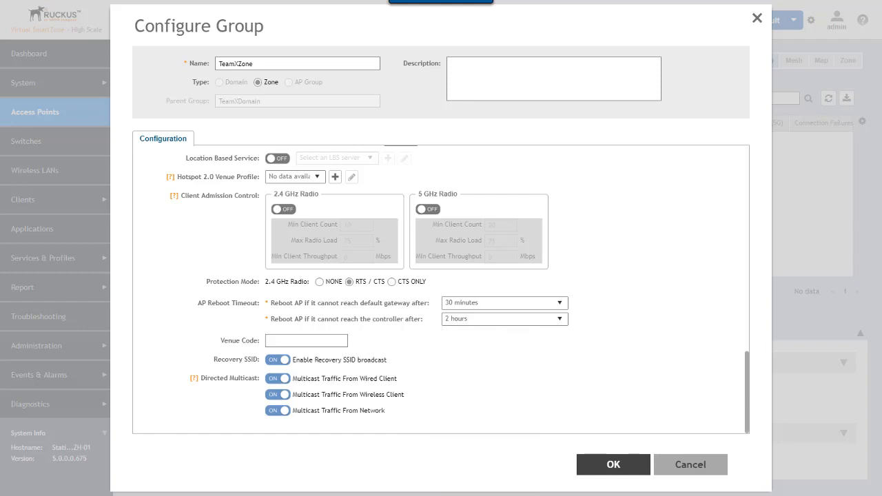